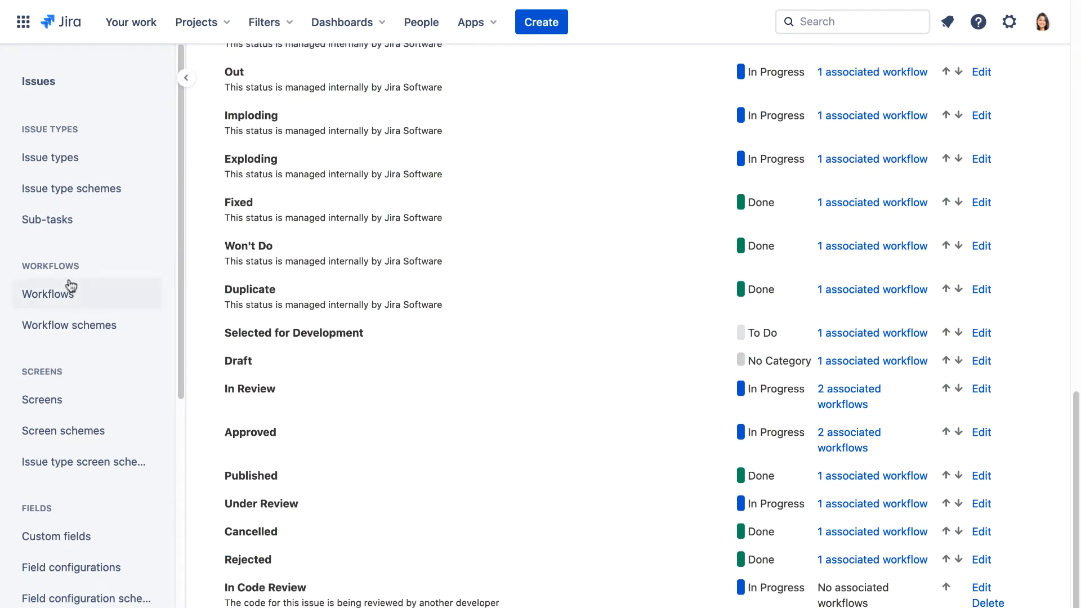
pyautogui.moveTo(64, 302)
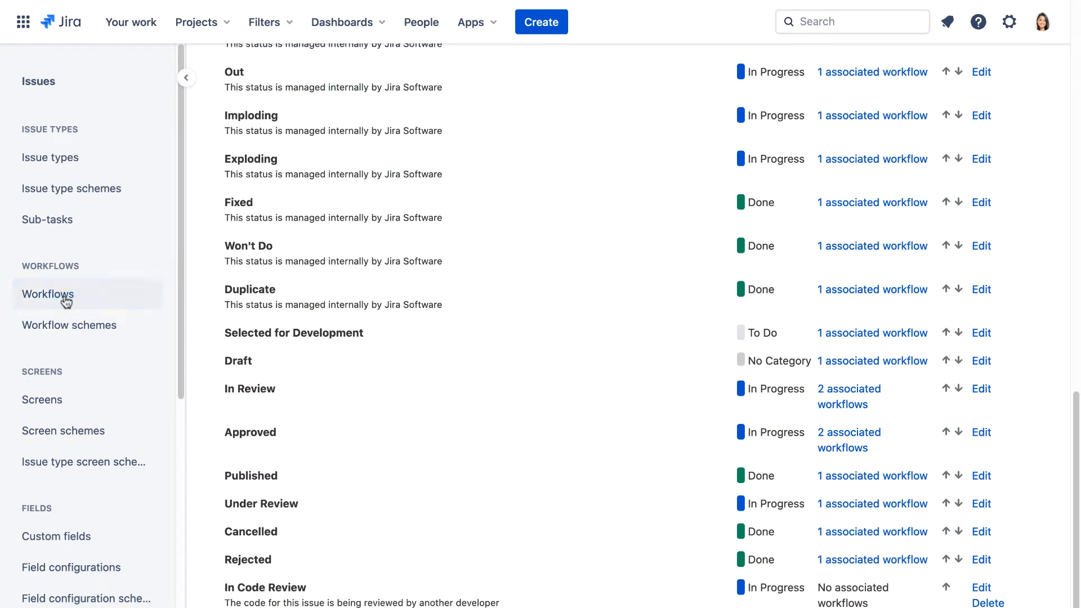
# Step: Open the Workflows page from the admin sidebar
pyautogui.click(48, 295)
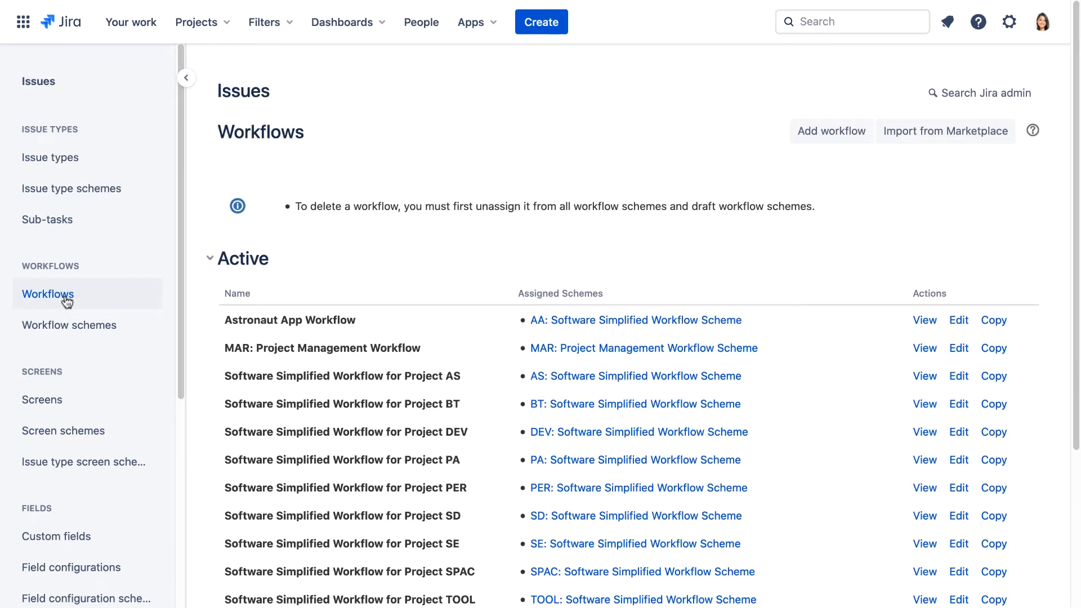
pyautogui.moveTo(700, 365)
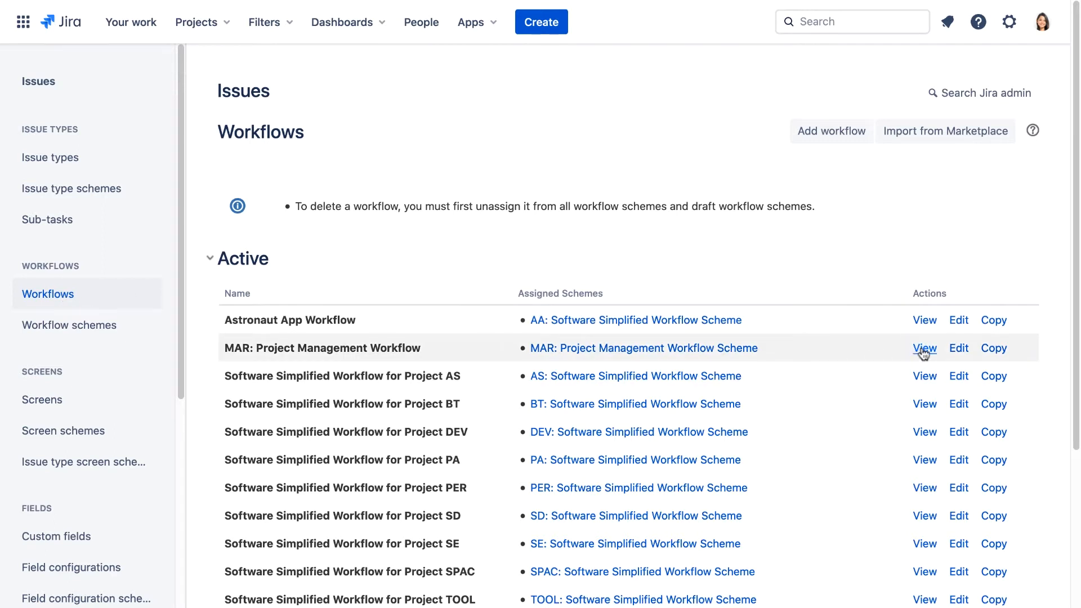
pyautogui.click(925, 347)
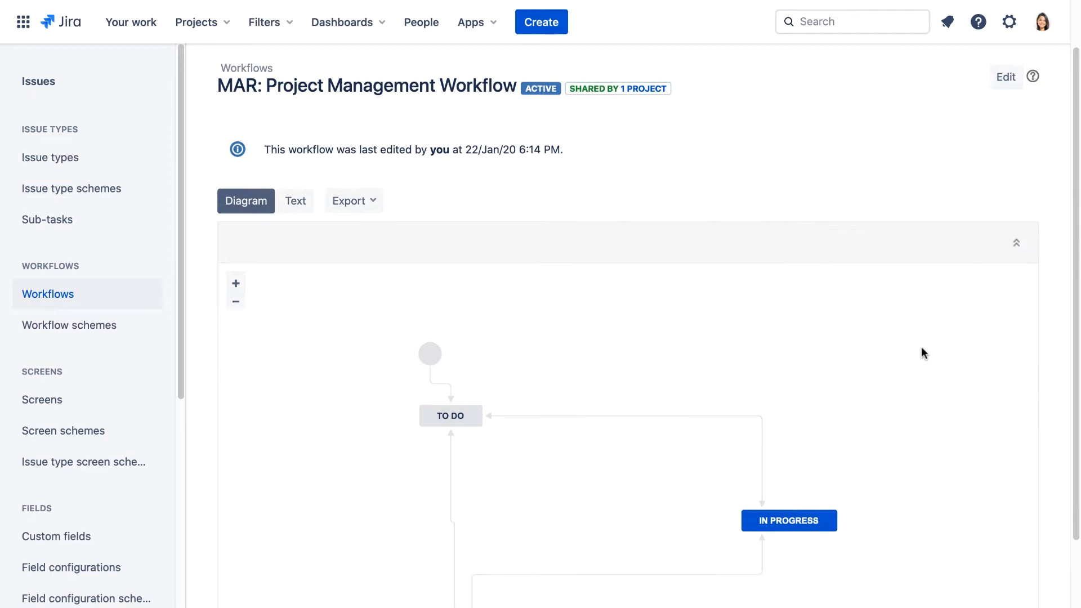
pyautogui.scroll(-3)
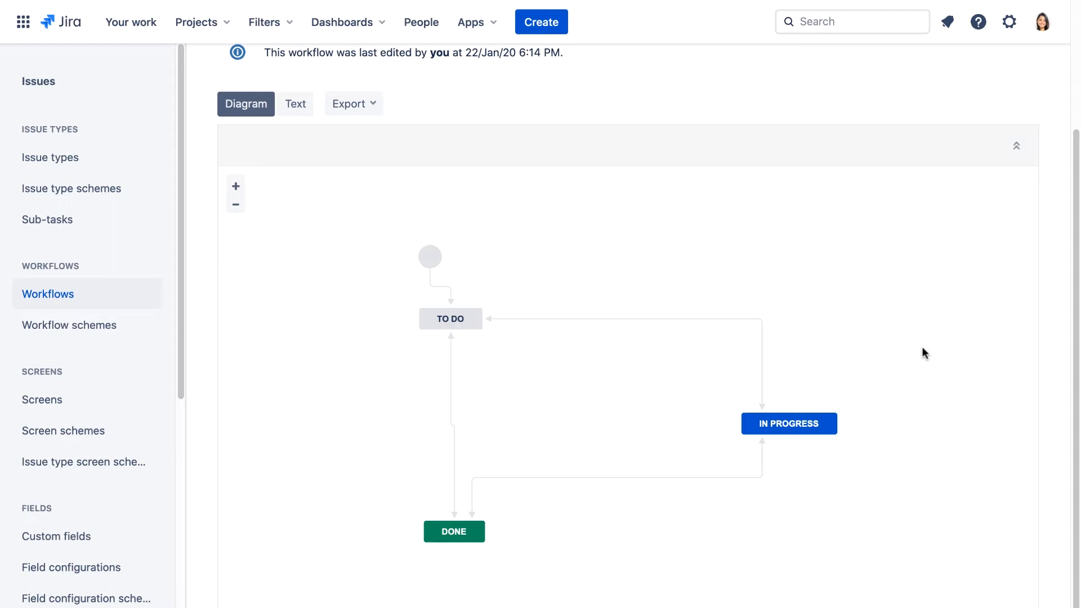
pyautogui.moveTo(655, 300)
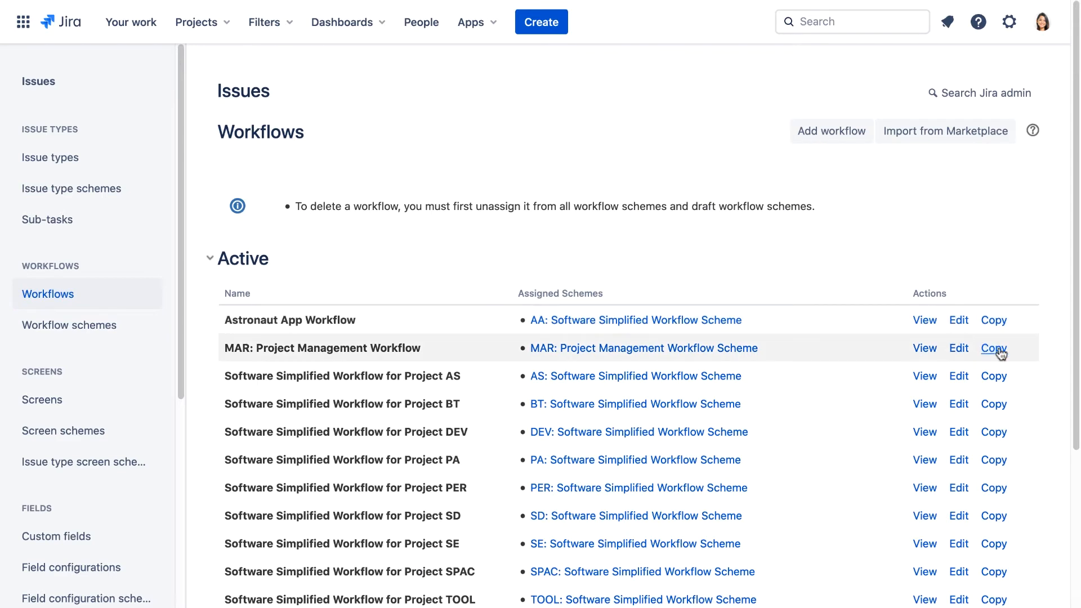
# Step: Copy MAR: Project Management Workflow as 'DEV Code Workflow', described 'Workflow for development projects'
pyautogui.click(993, 347)
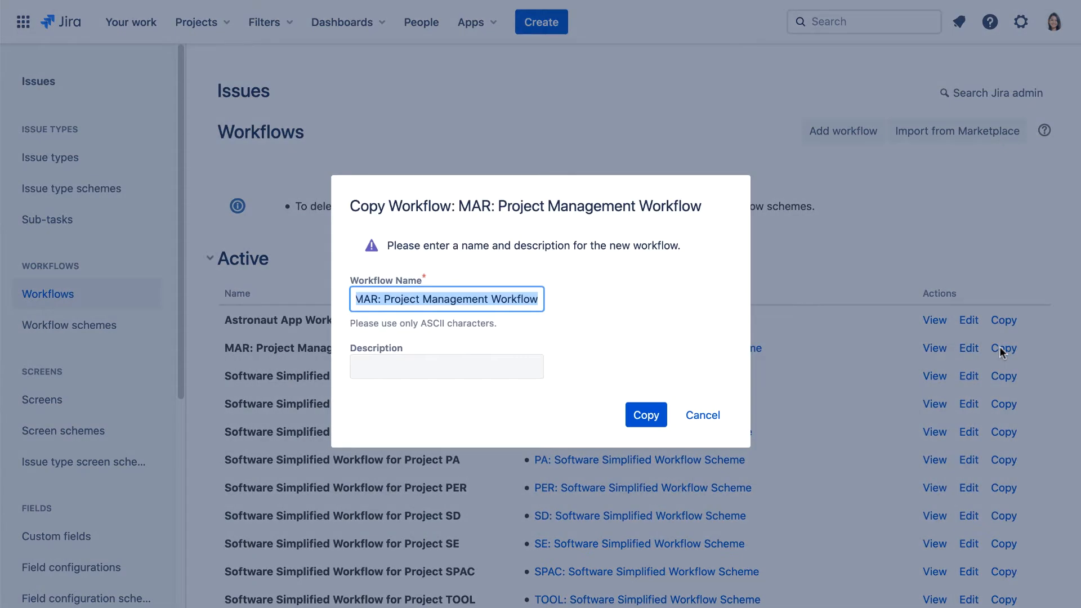
pyautogui.write('DEV')
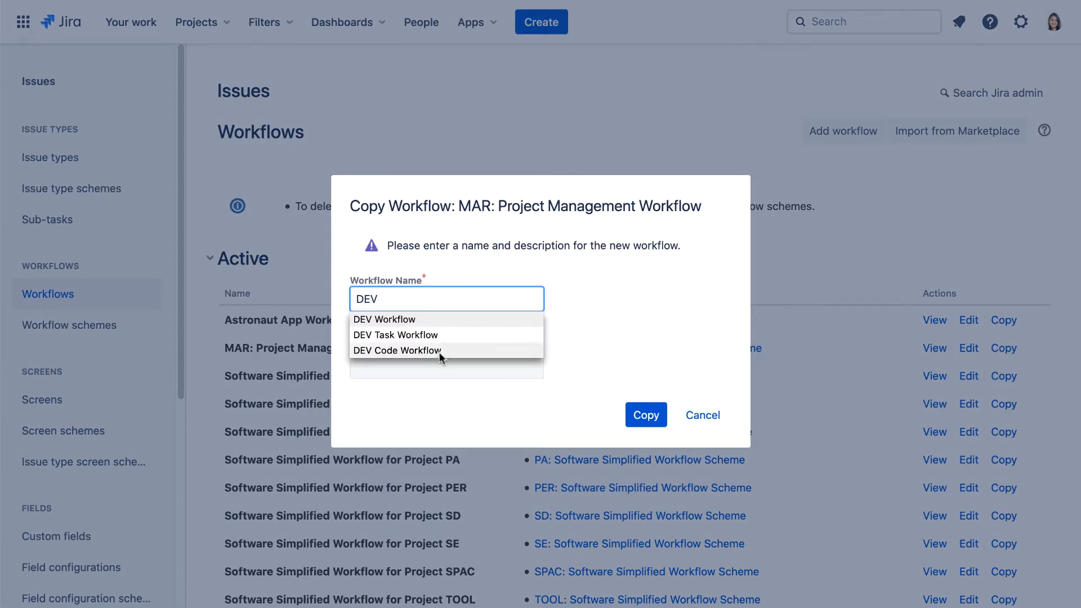
pyautogui.click(396, 351)
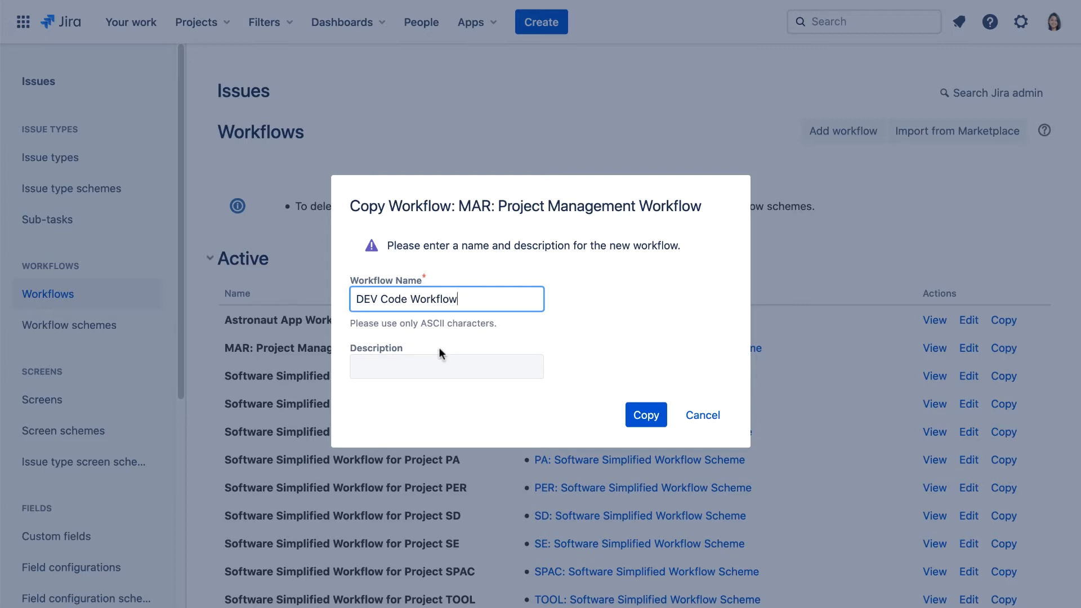
pyautogui.click(446, 366)
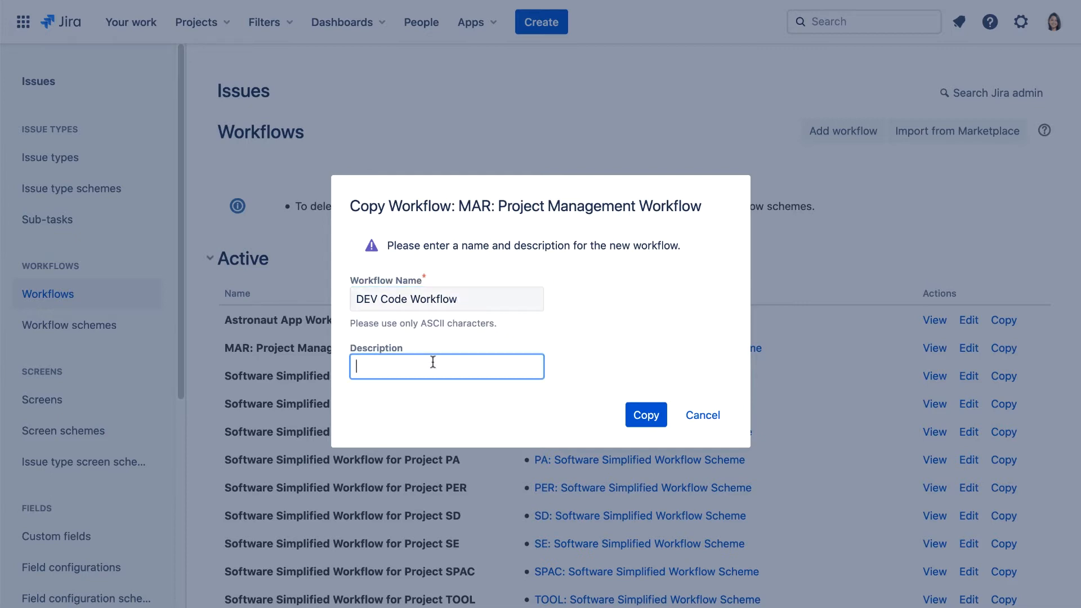
pyautogui.write('Workflow')
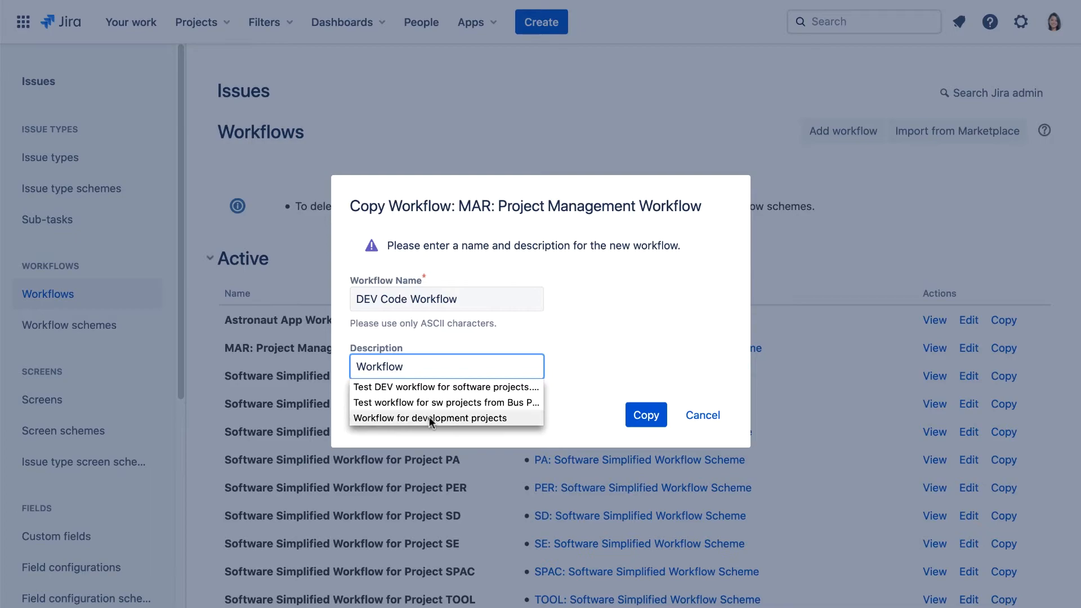
pyautogui.click(645, 414)
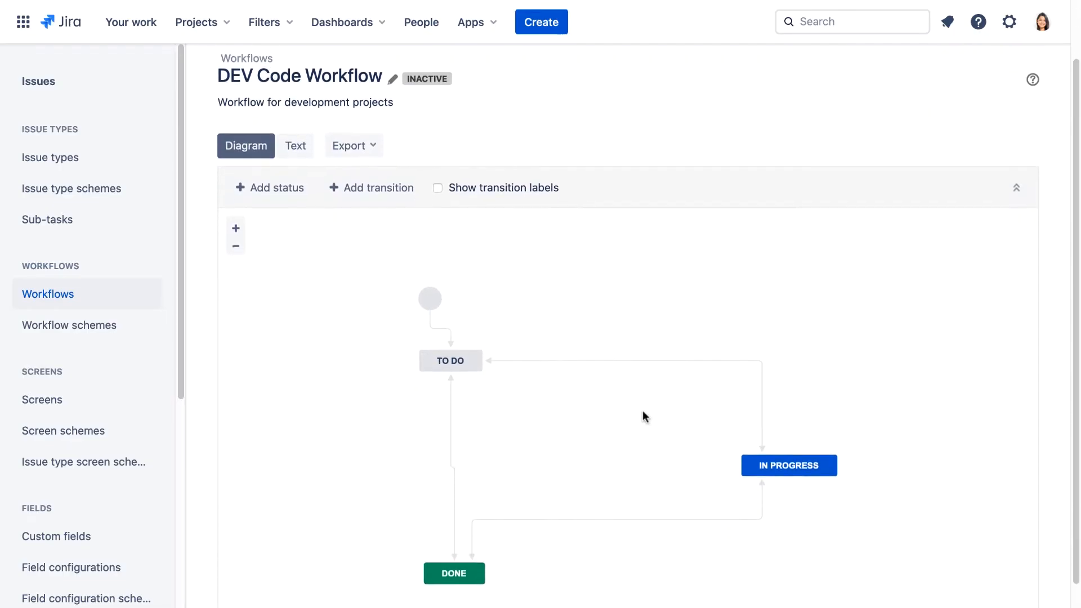
# Step: Turn on Show transition labels so Create, Start Progress and Reopen appear
pyautogui.scroll(-3)
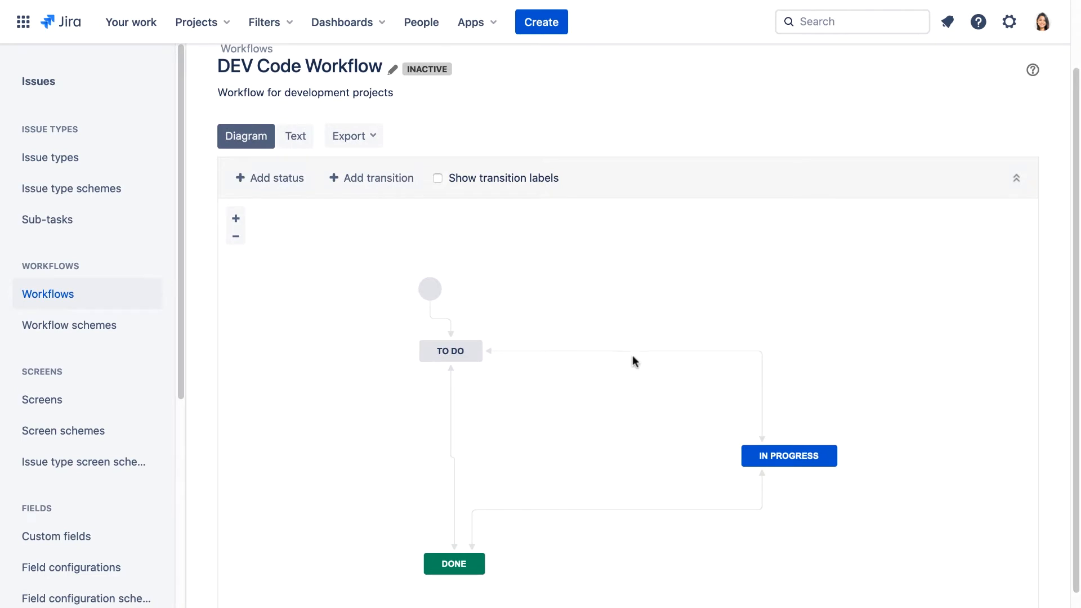
pyautogui.click(438, 178)
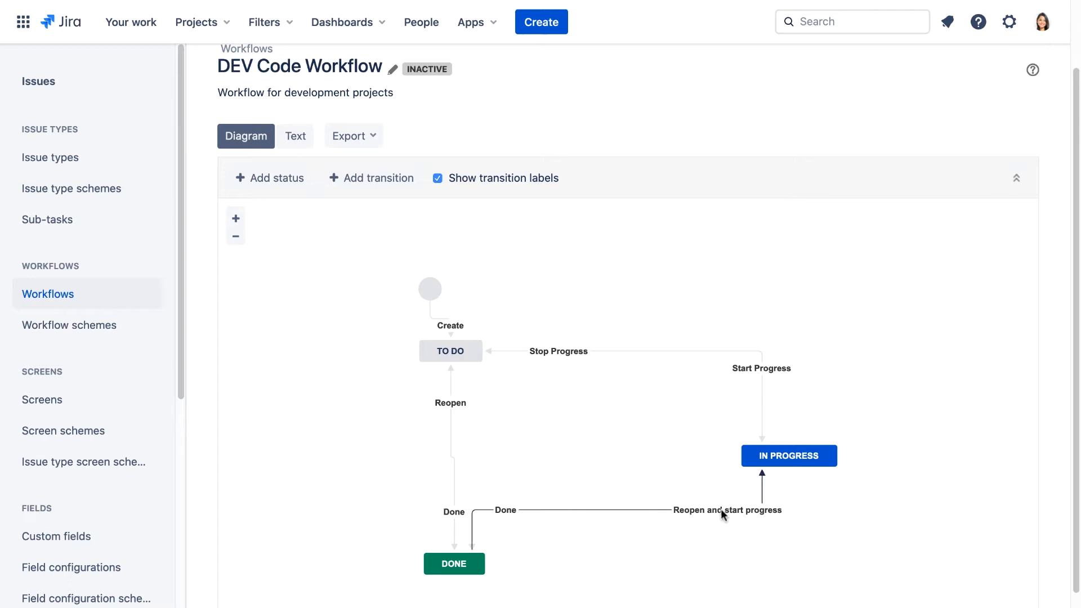
# Step: Delete the 'Reopen and start progress' and Done-to-Done transitions
pyautogui.click(725, 510)
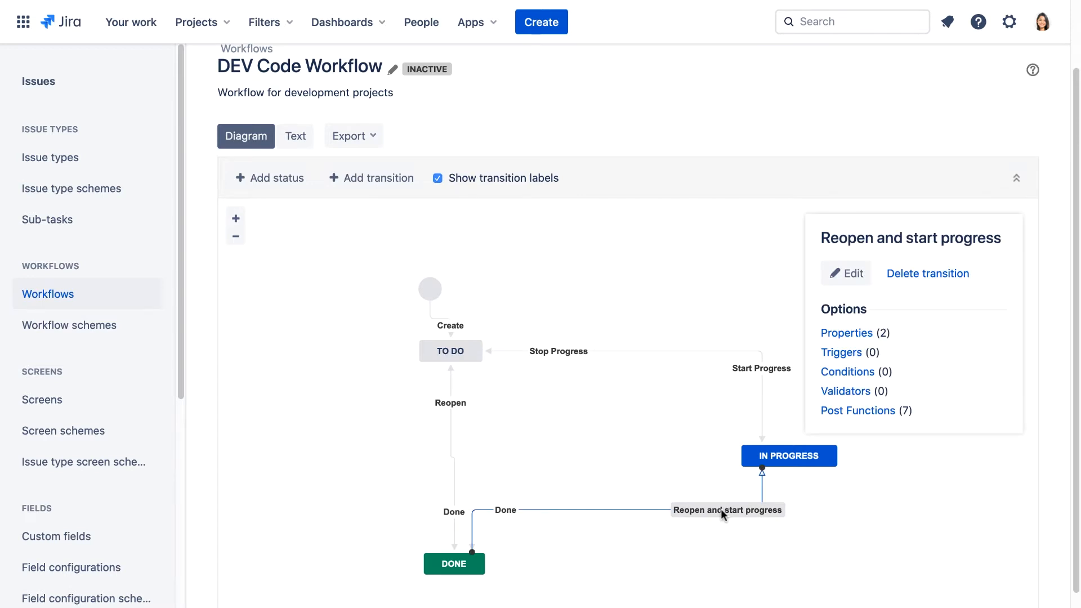
pyautogui.click(927, 273)
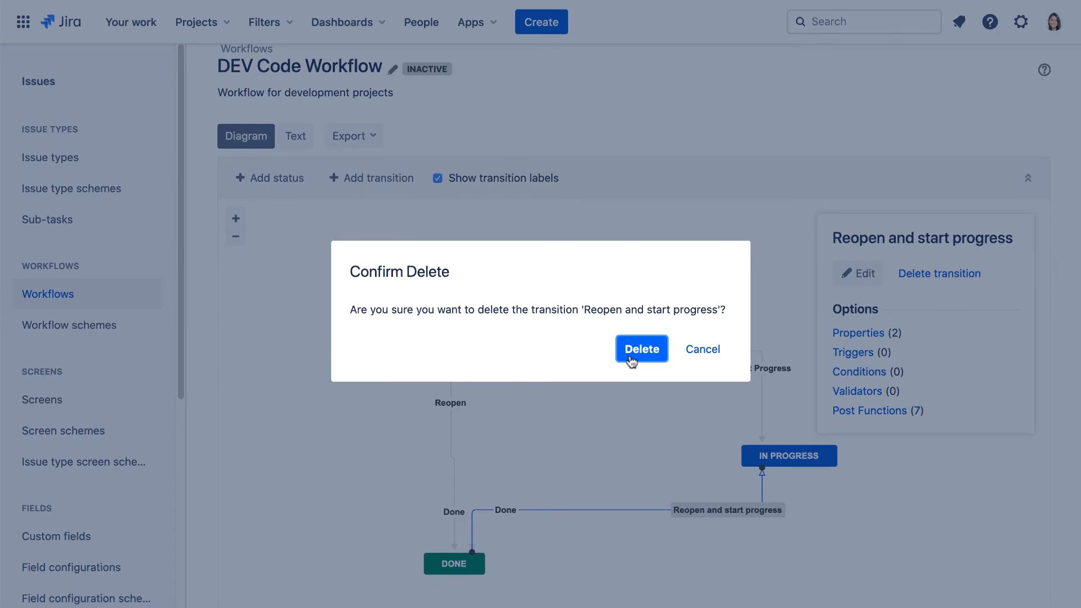
pyautogui.click(641, 348)
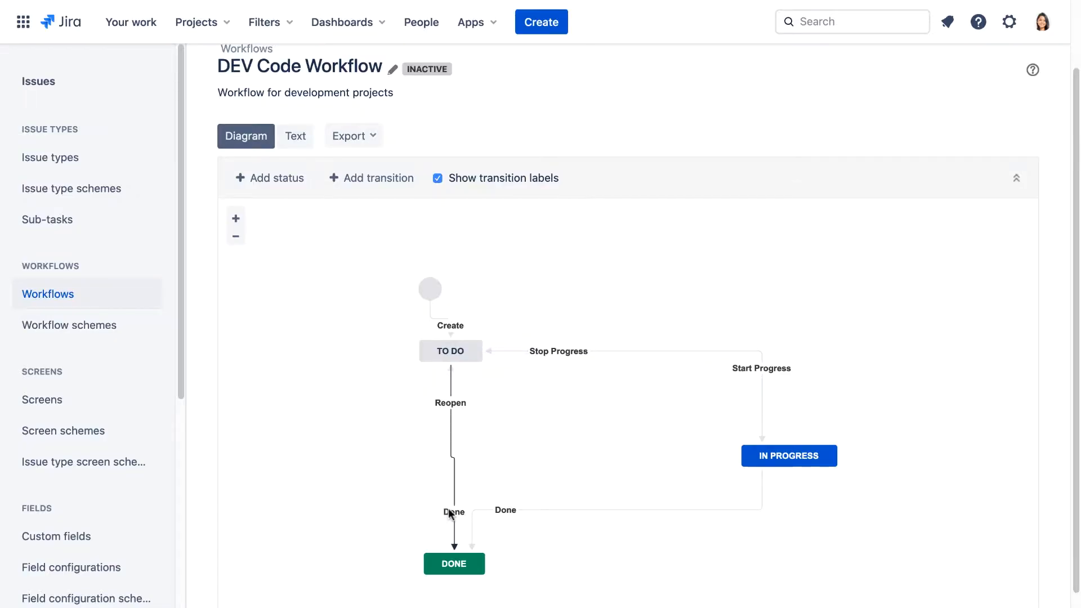
pyautogui.click(452, 512)
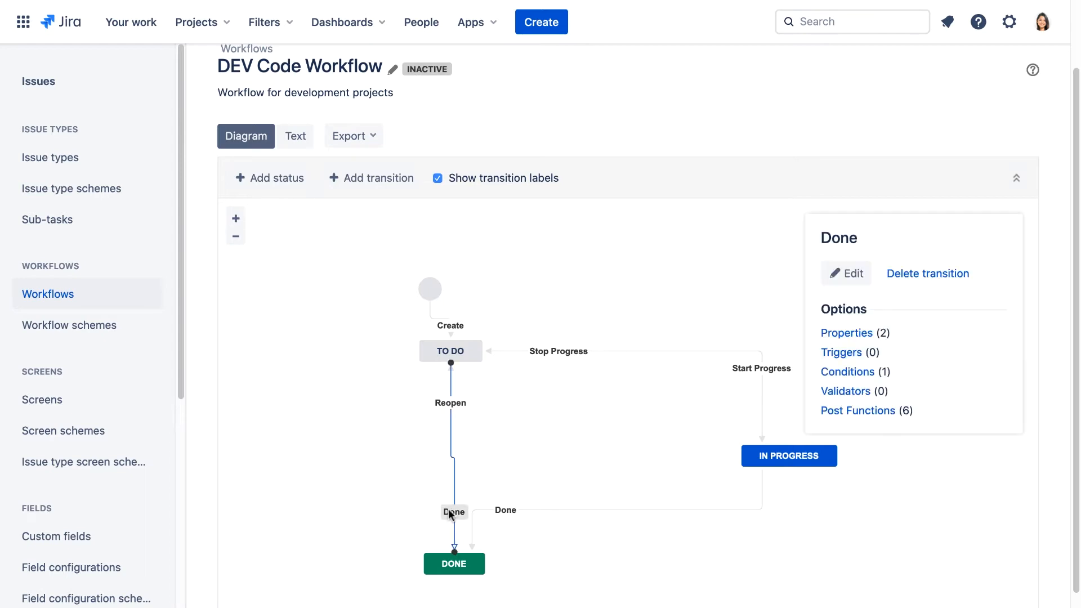
pyautogui.click(928, 273)
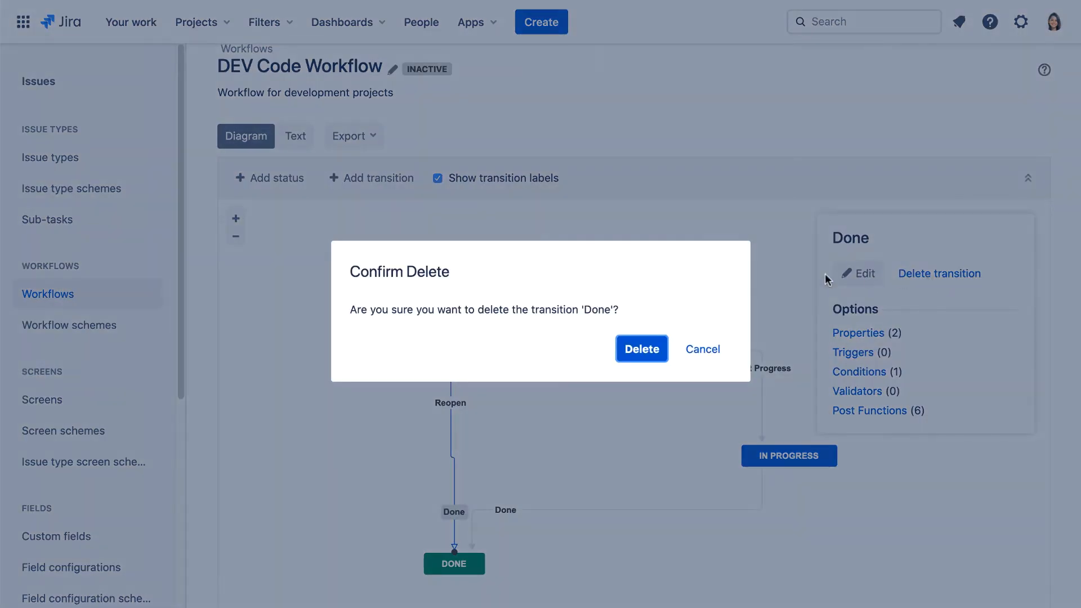
pyautogui.click(641, 348)
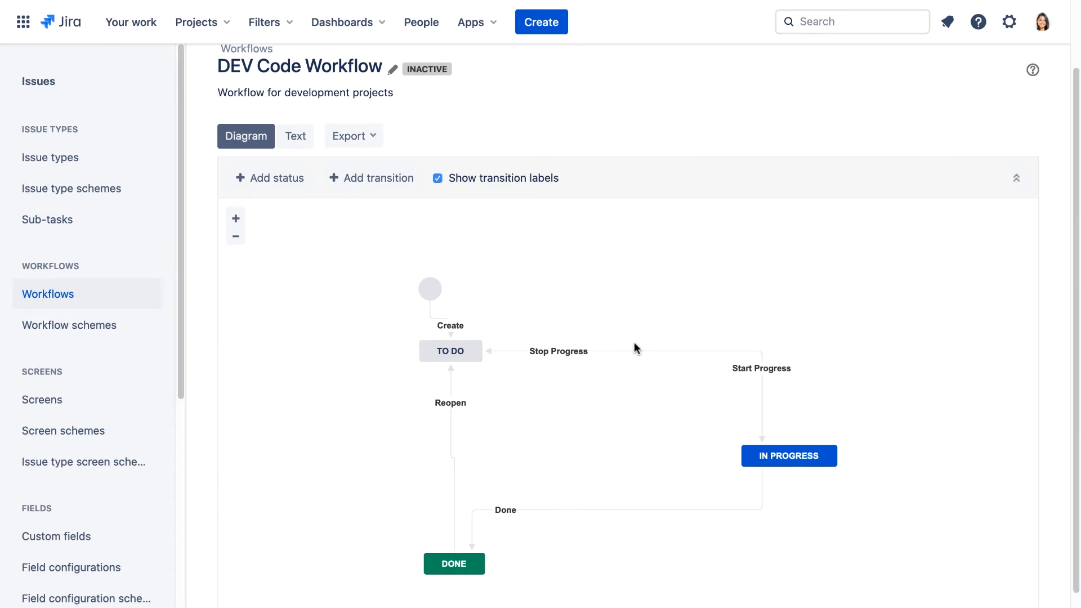
pyautogui.click(269, 178)
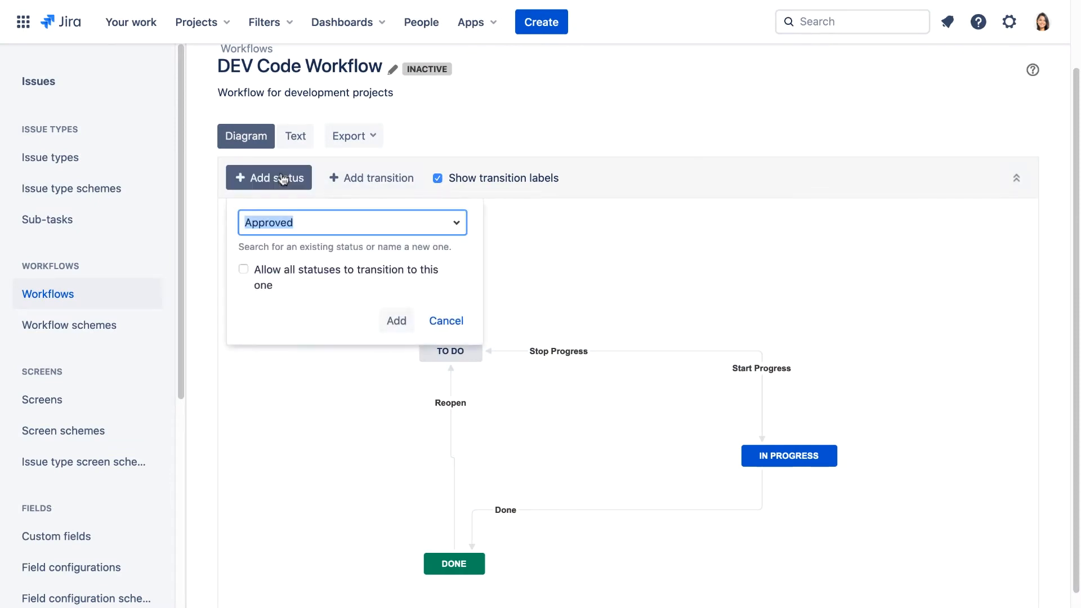
# Step: Add the existing In Code Review status and position it beneath In Progress
pyautogui.click(455, 222)
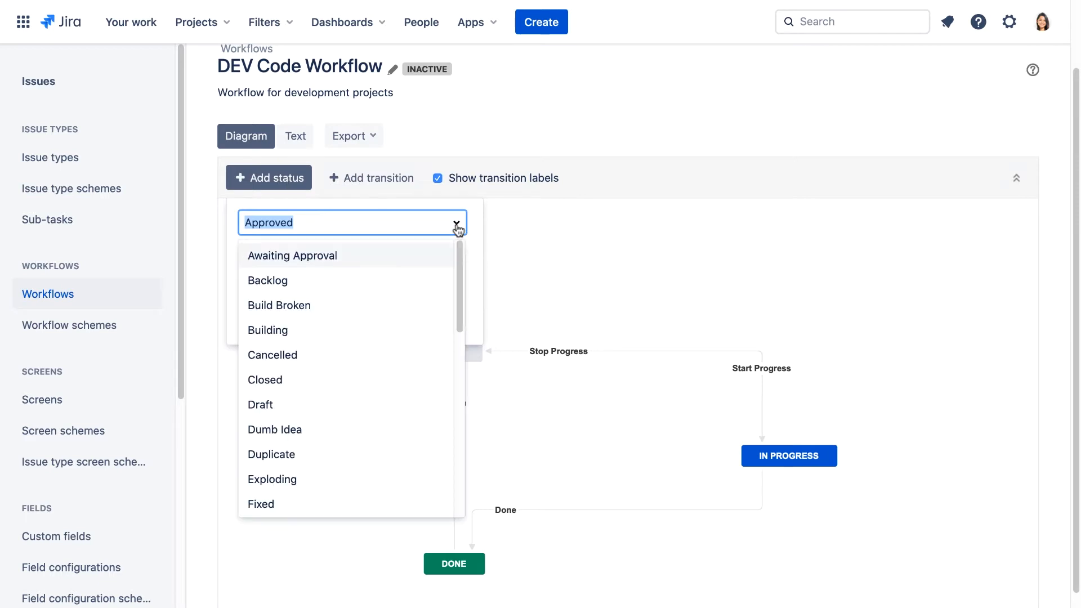
pyautogui.scroll(-3)
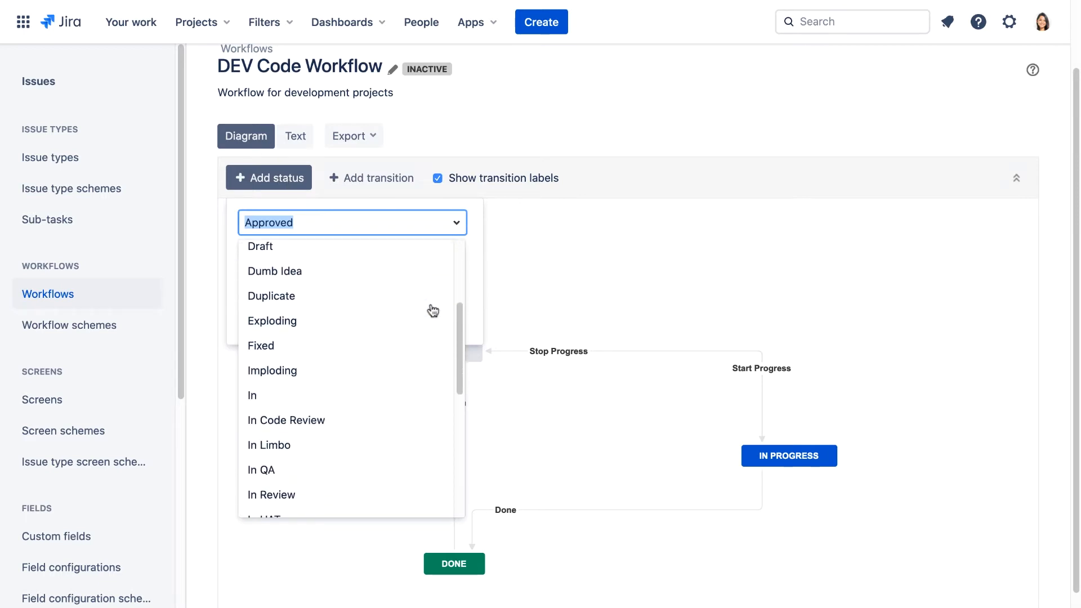
pyautogui.click(286, 421)
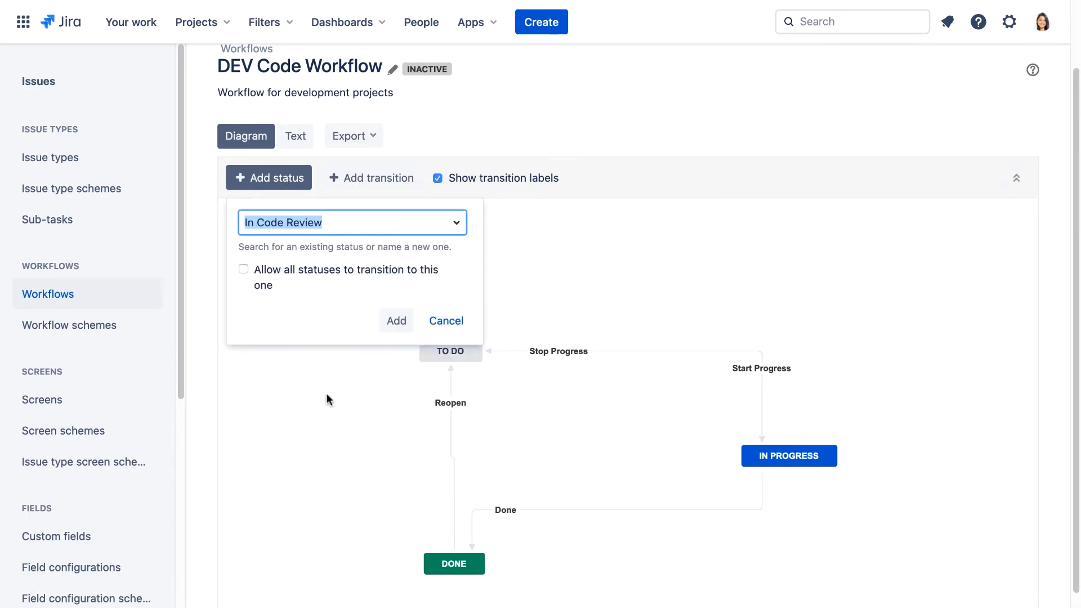
pyautogui.click(397, 320)
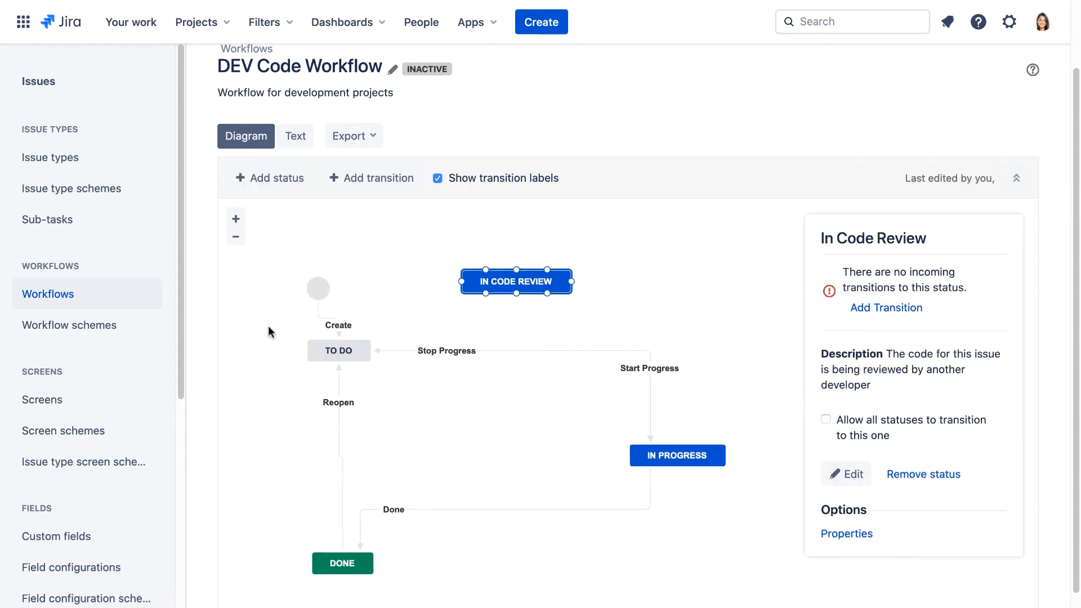
pyautogui.moveTo(516, 281); pyautogui.dragTo(623, 463)
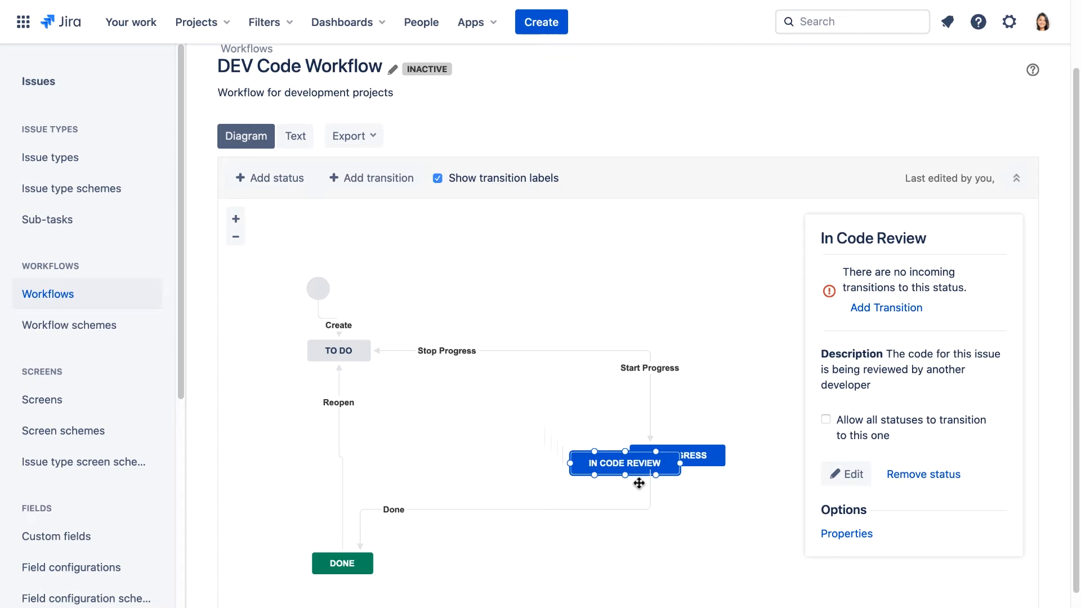
pyautogui.moveTo(623, 463); pyautogui.dragTo(677, 540)
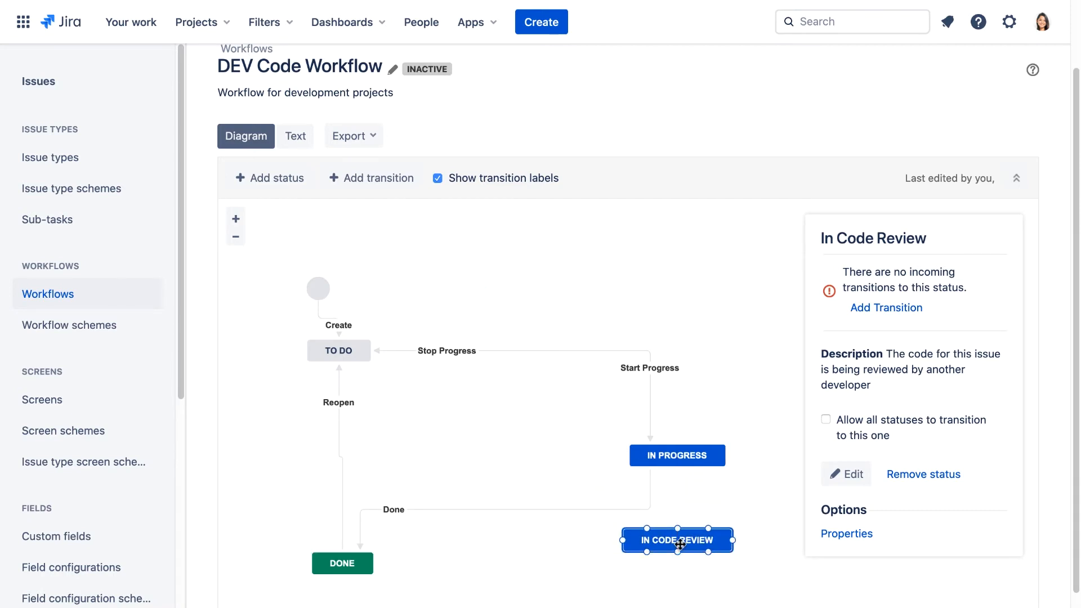
pyautogui.moveTo(762, 577)
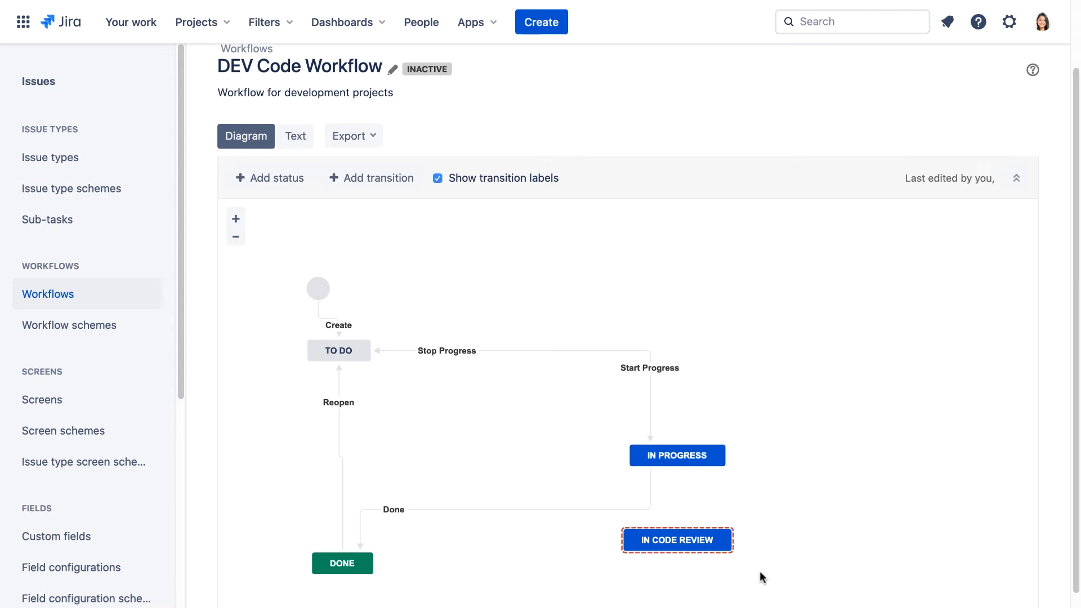
pyautogui.moveTo(562, 521)
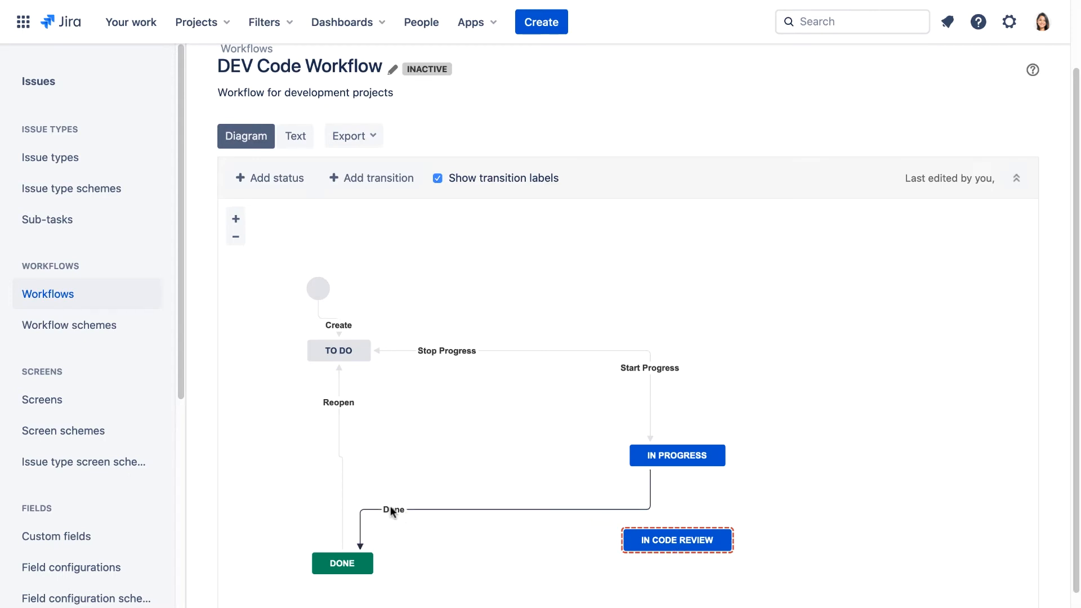
# Step: Reroute the Done transition's source from In Progress to In Code Review and save
pyautogui.click(393, 510)
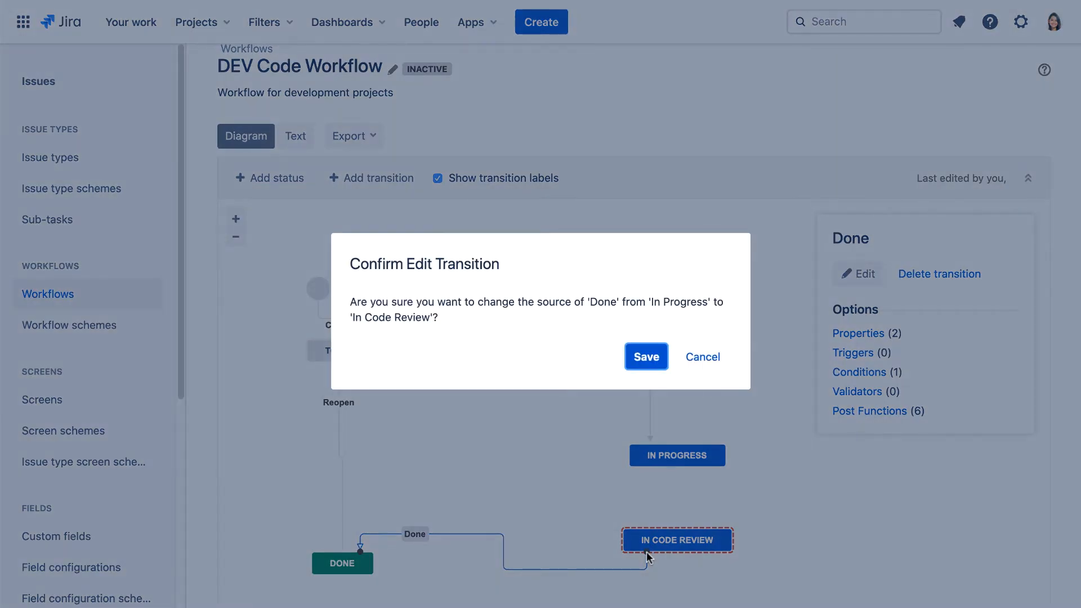
pyautogui.click(645, 357)
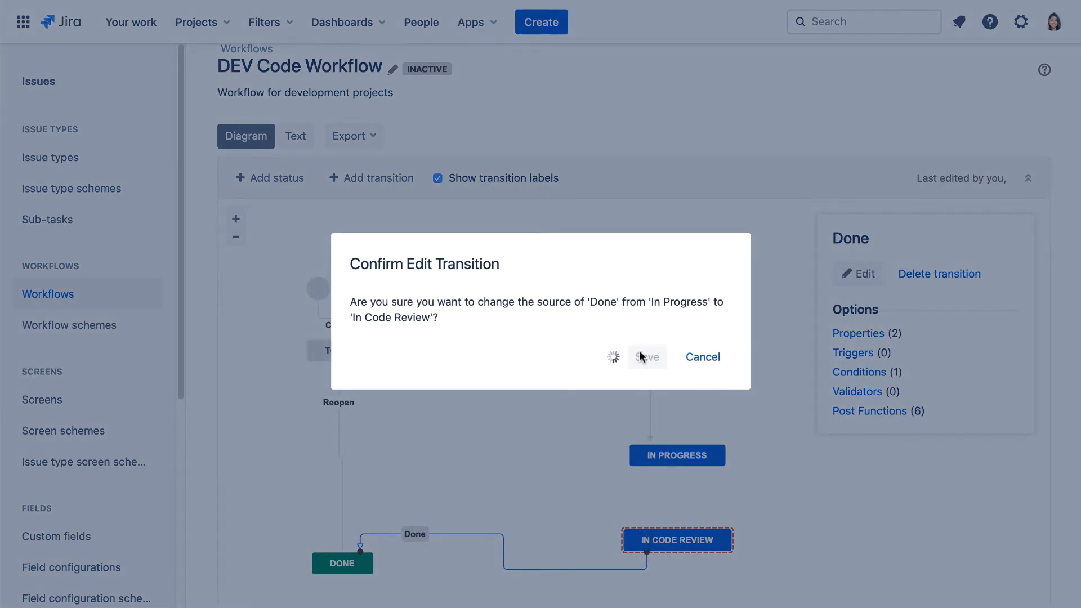
pyautogui.click(645, 357)
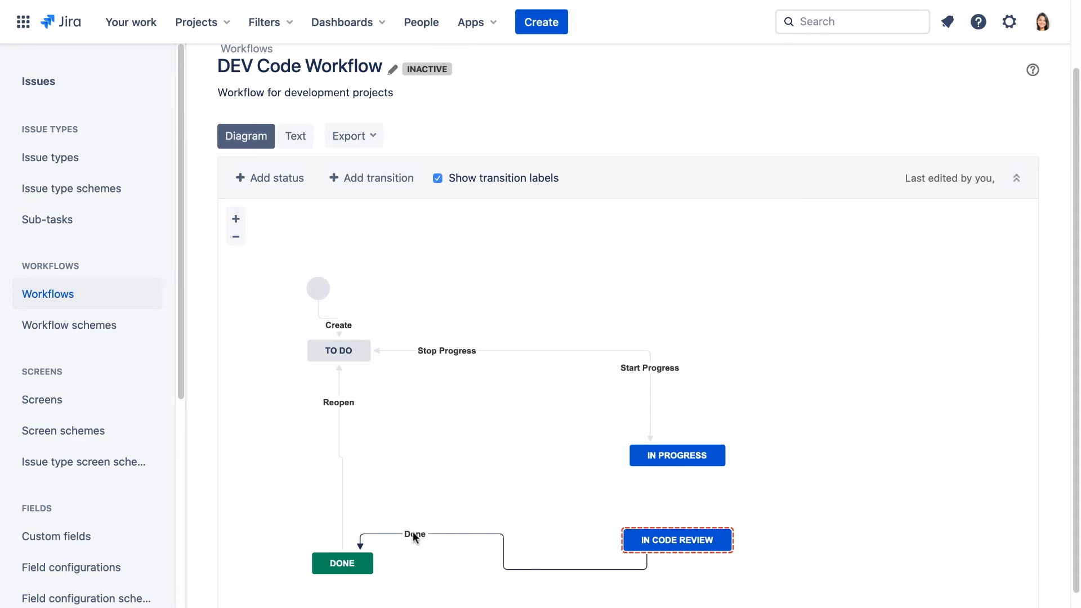
# Step: Rename the In Code Review-to-Done transition to 'Code review passed'
pyautogui.click(414, 534)
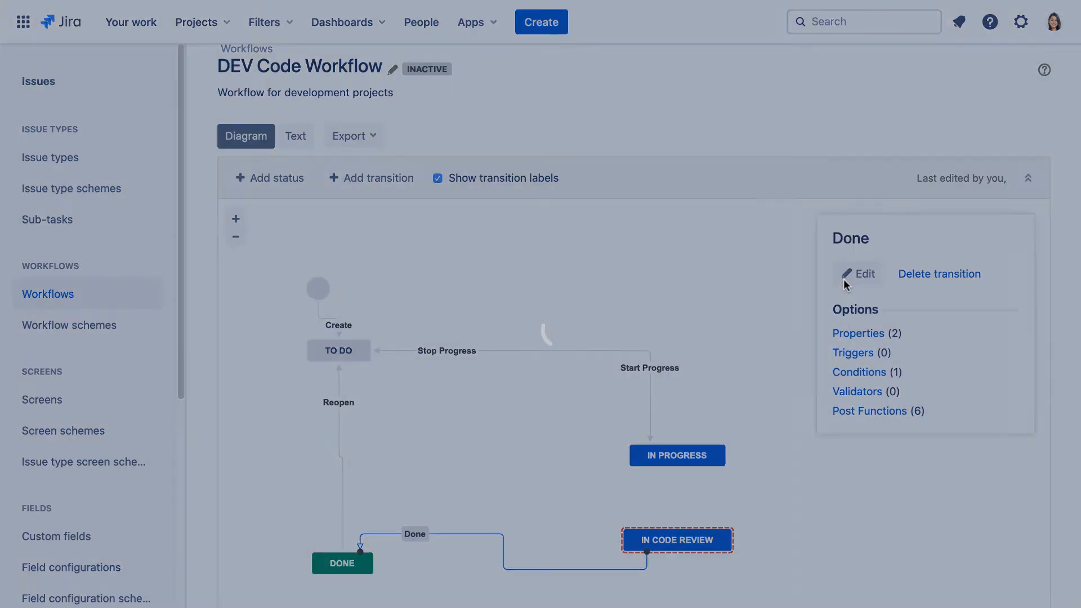
pyautogui.click(858, 274)
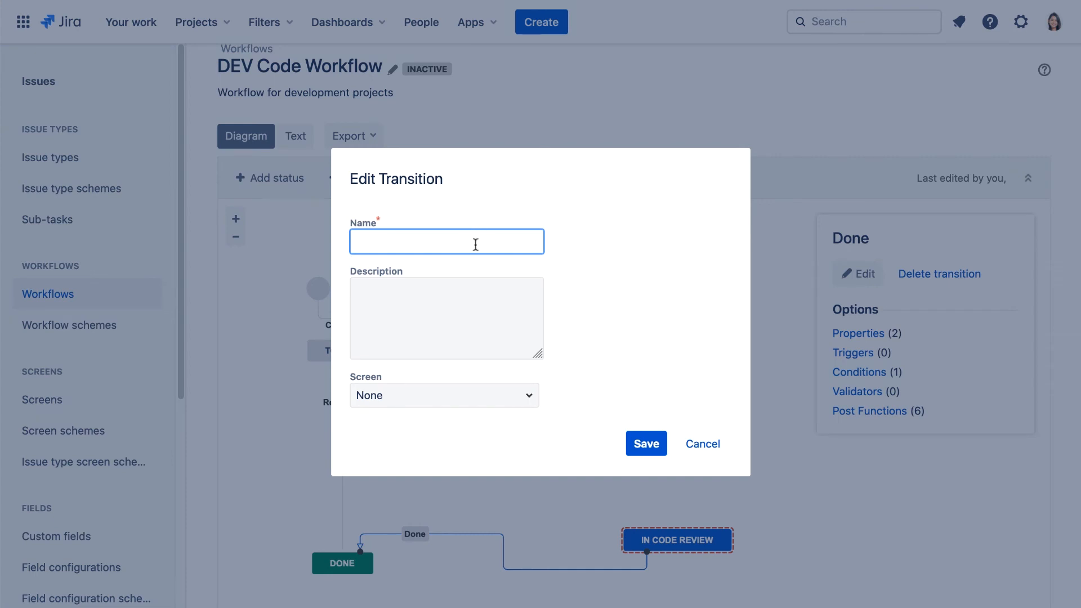
pyautogui.write('Code review passed')
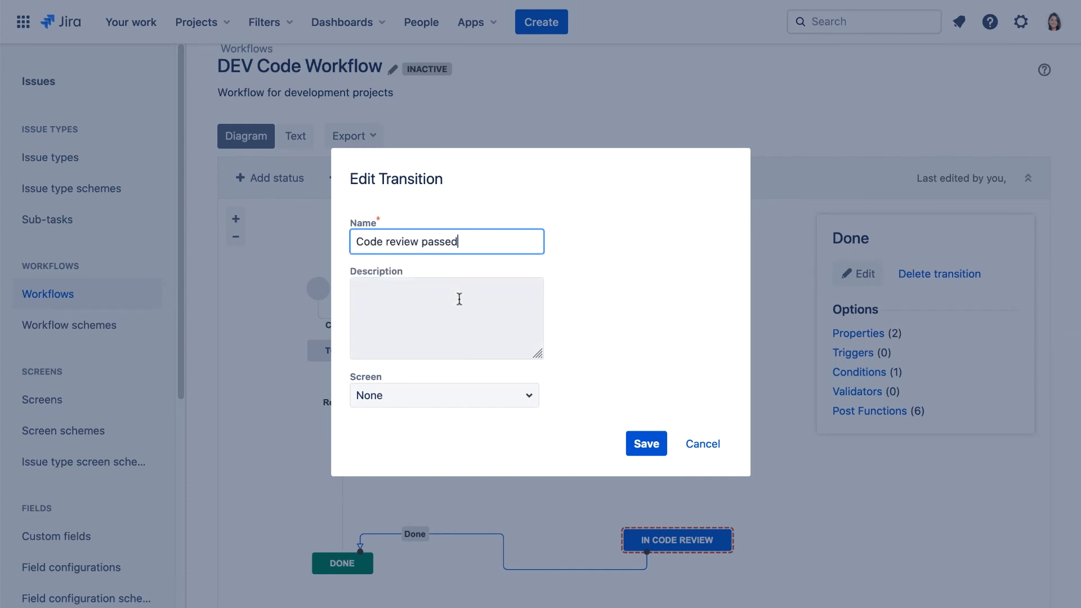
pyautogui.click(645, 443)
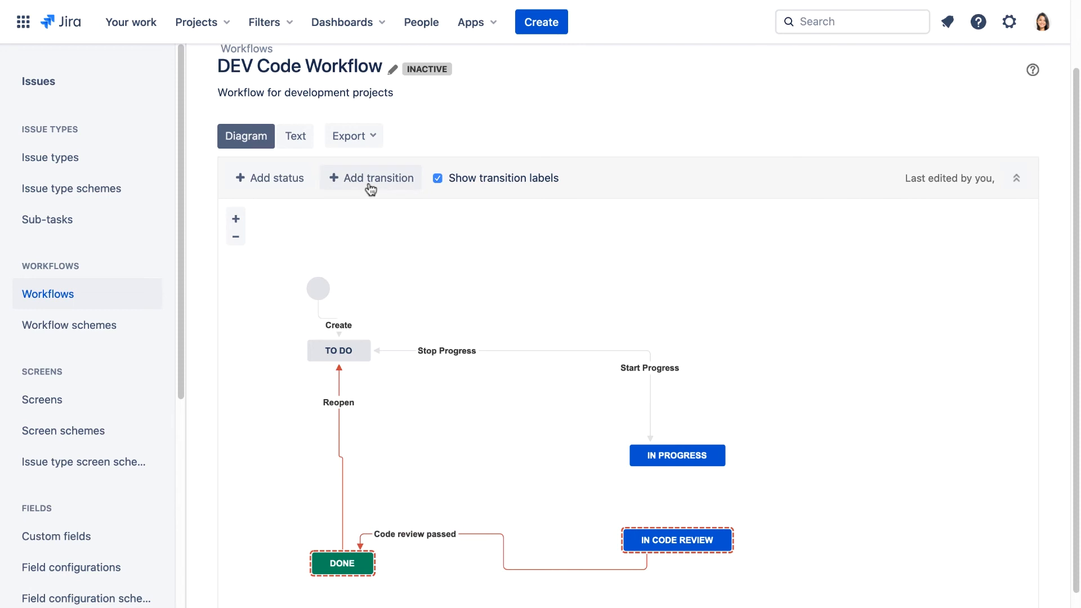
# Step: Create transition 'Ready for review' from In Progress to In Code Review
pyautogui.click(370, 178)
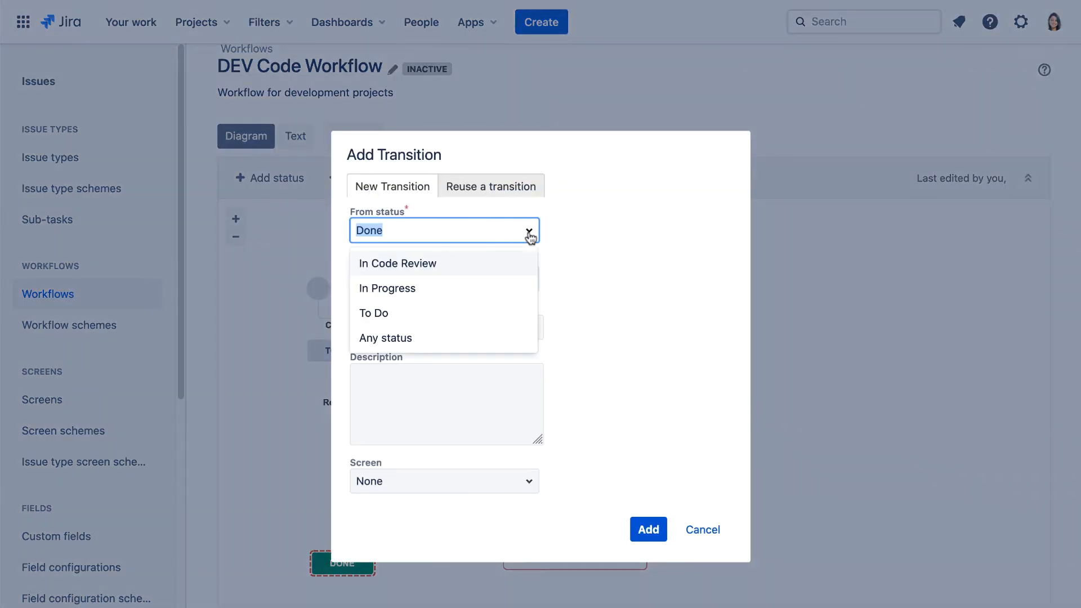
pyautogui.click(387, 289)
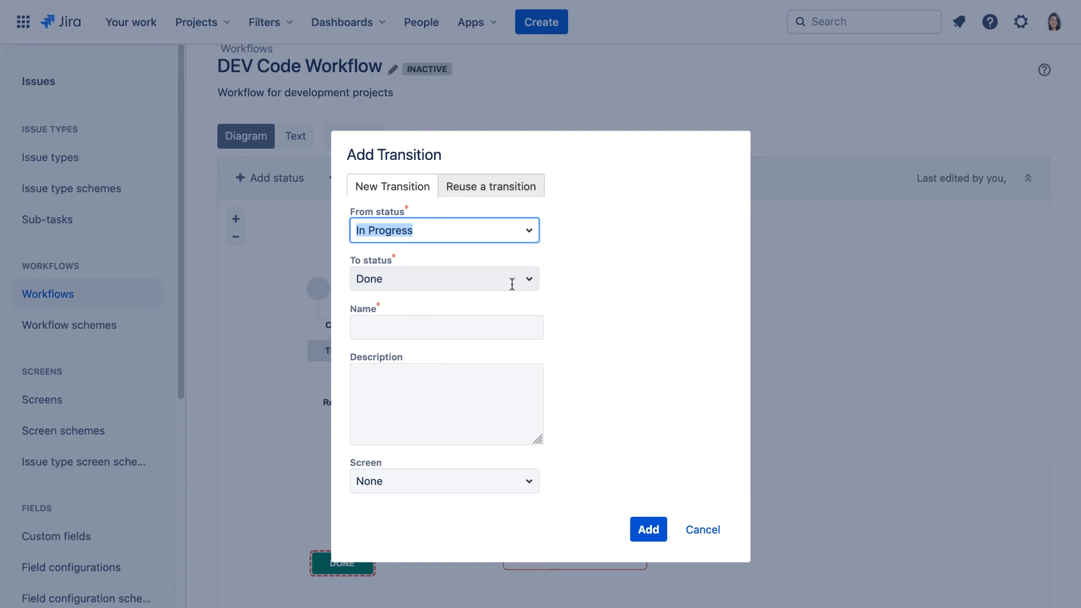
pyautogui.click(445, 279)
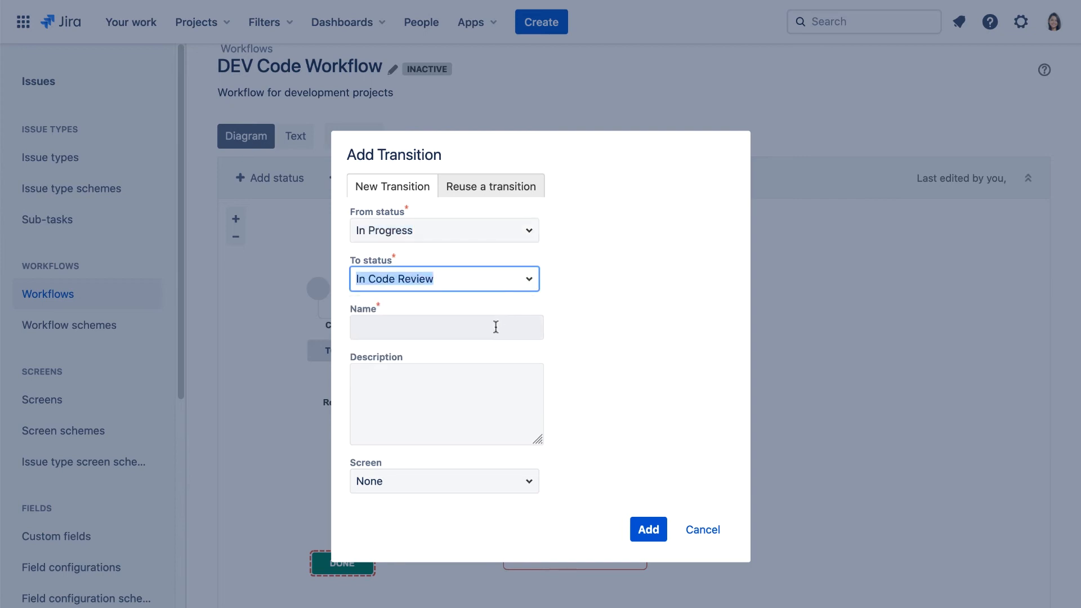
pyautogui.write('Re')
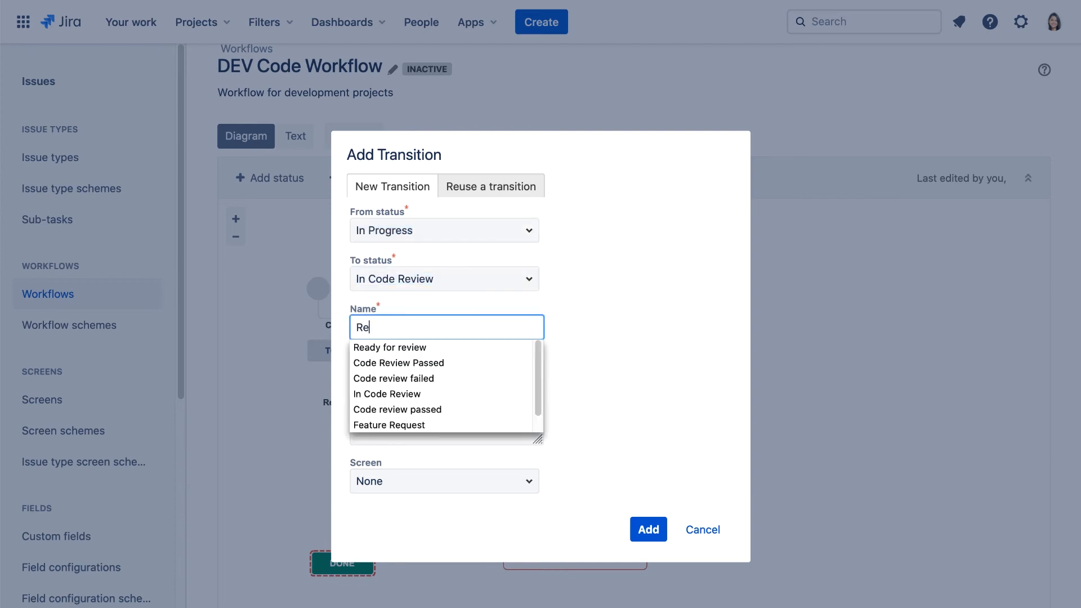
pyautogui.click(389, 347)
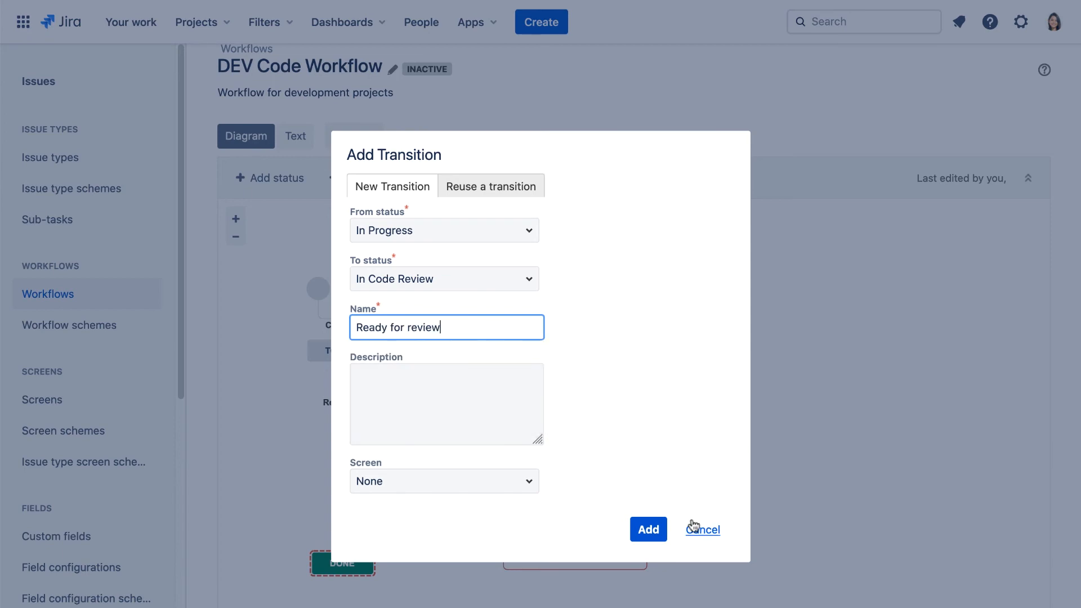
pyautogui.click(648, 529)
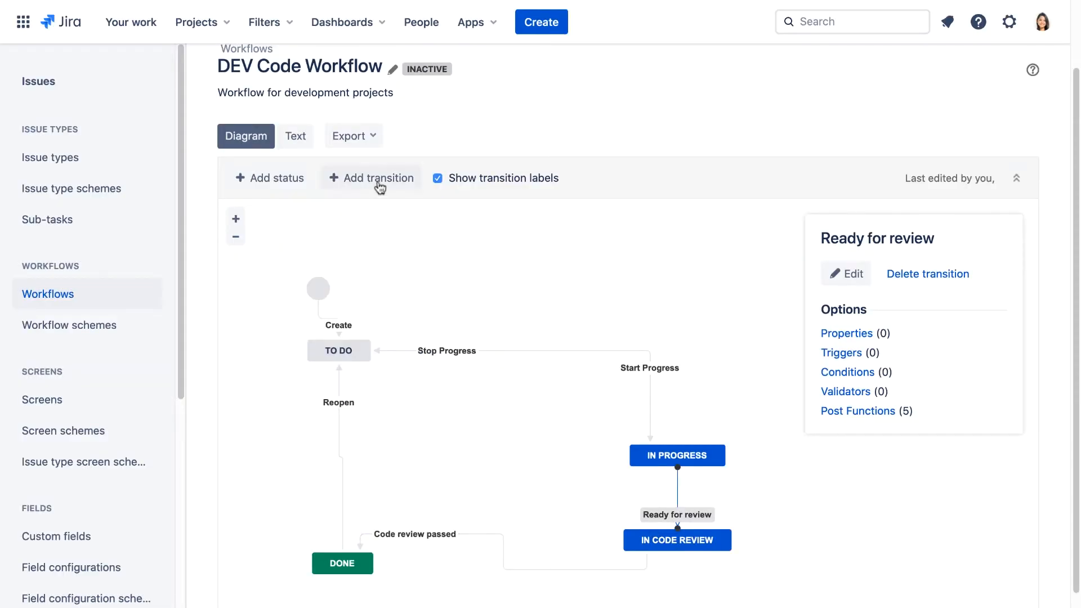
# Step: Create transition 'Code review failed' from In Code Review to In Progress
pyautogui.click(371, 178)
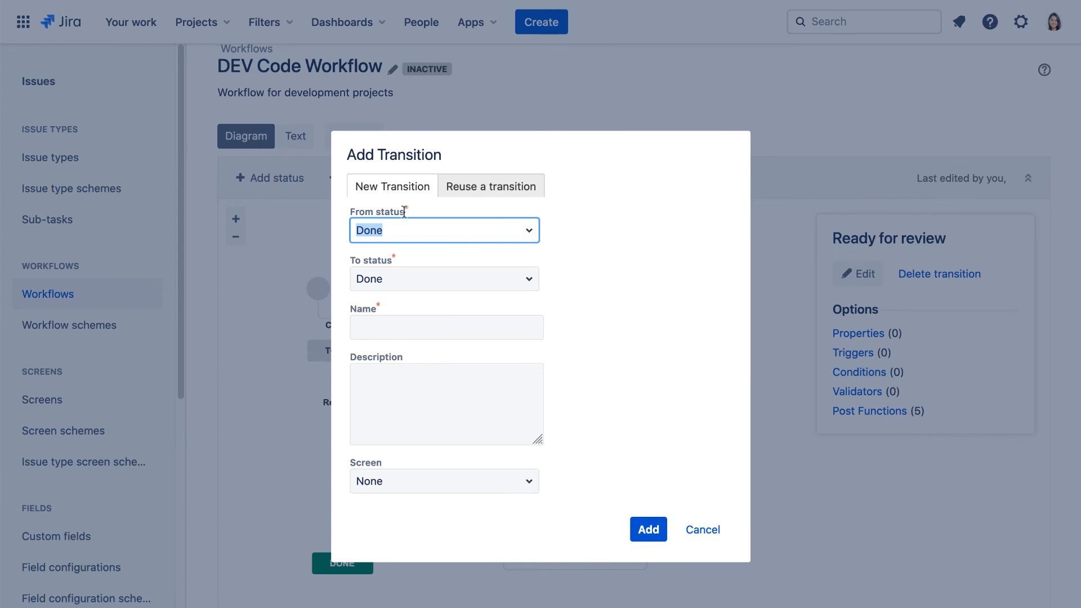
pyautogui.click(443, 230)
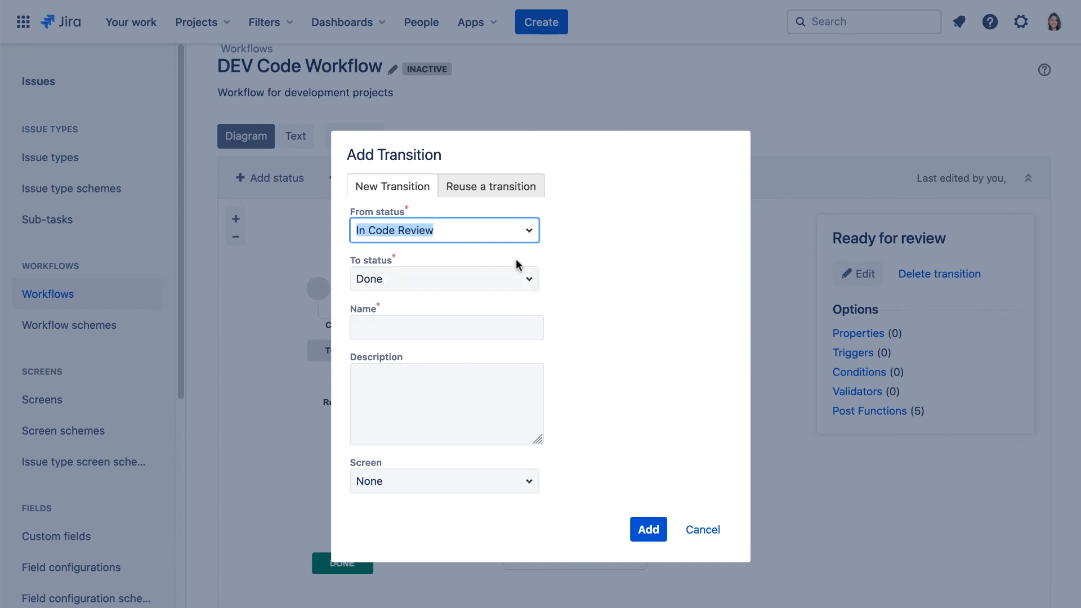
pyautogui.click(445, 279)
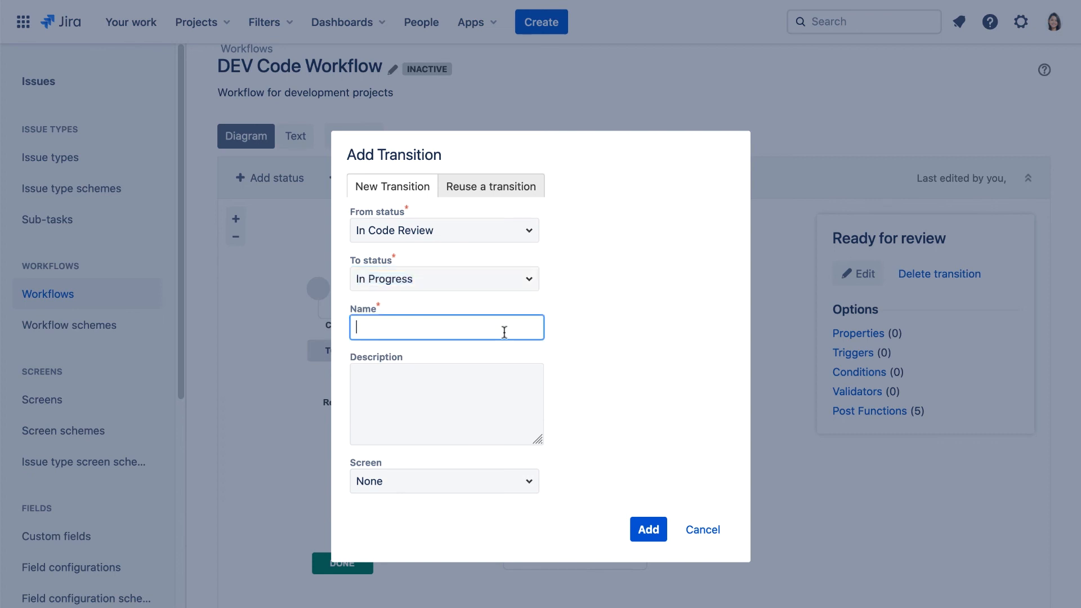
pyautogui.write('Co')
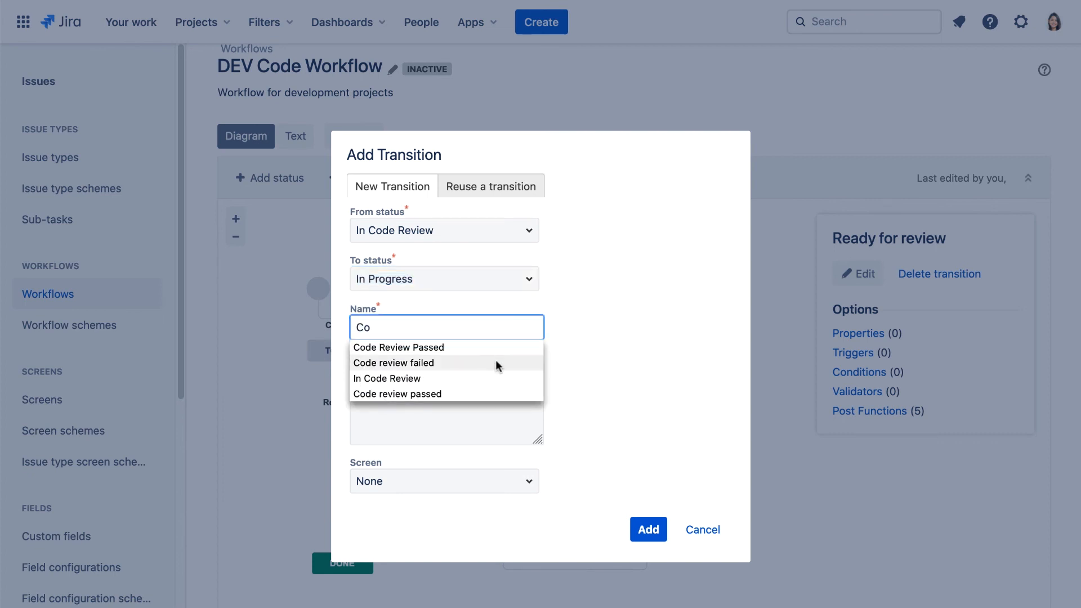
pyautogui.click(394, 363)
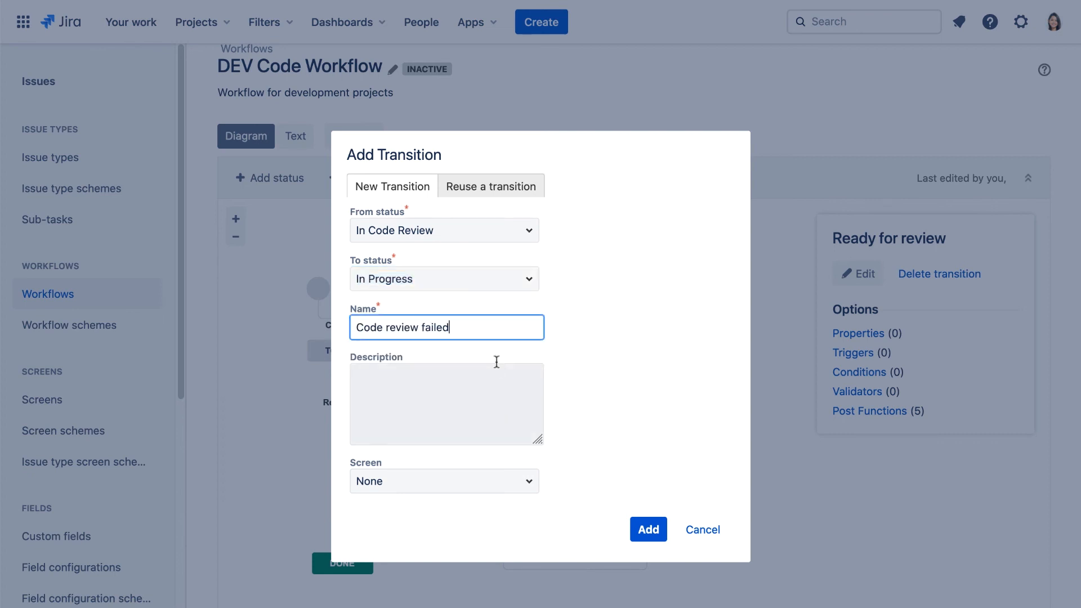
pyautogui.click(647, 529)
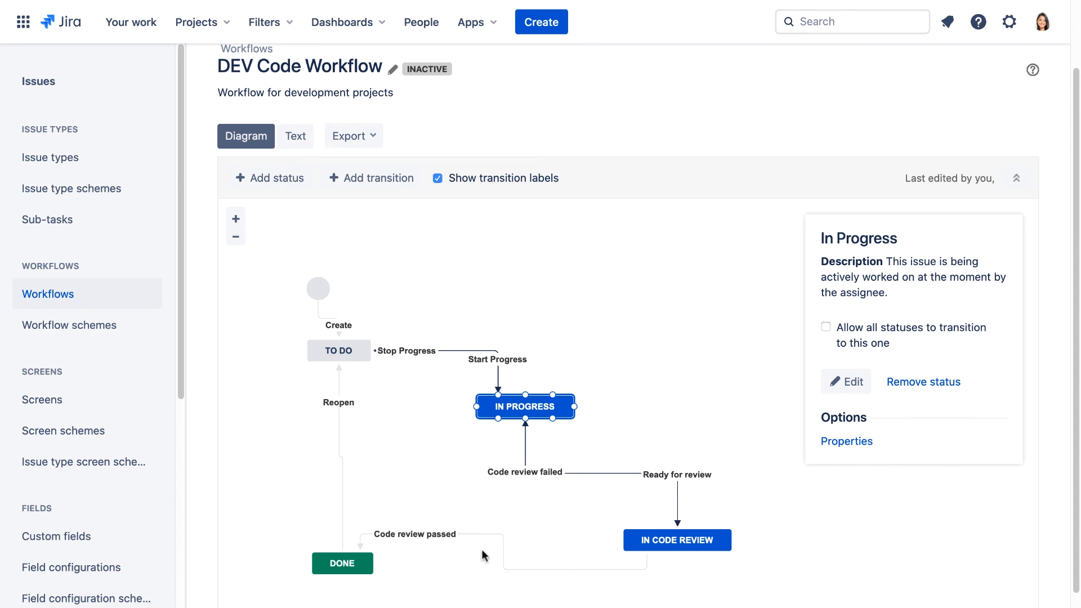
# Step: Select the Code review passed transition and the In Code Review status to rearrange them
pyautogui.click(415, 534)
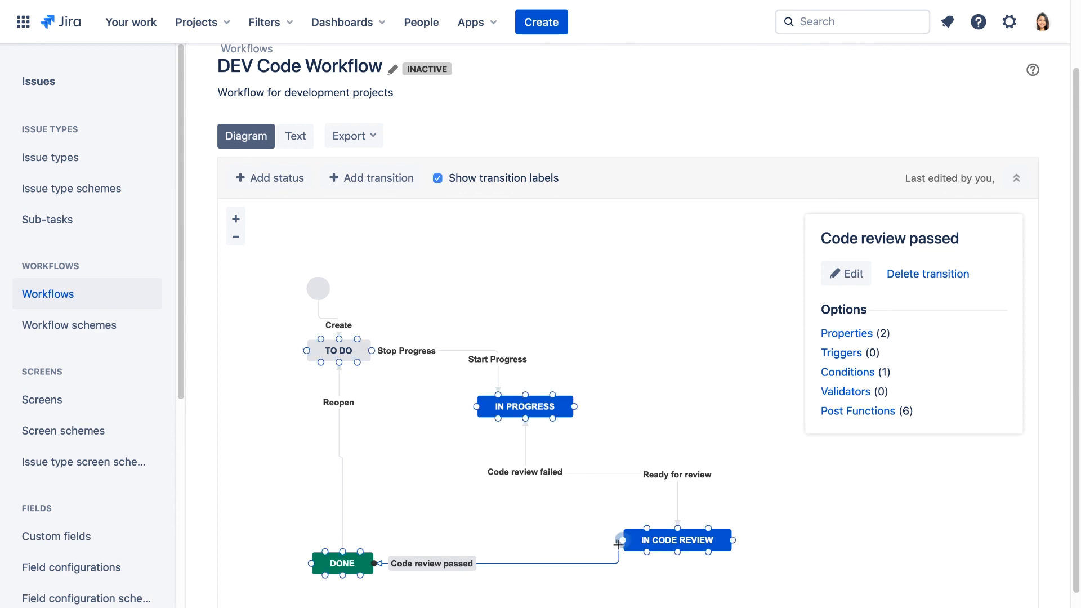
pyautogui.click(677, 541)
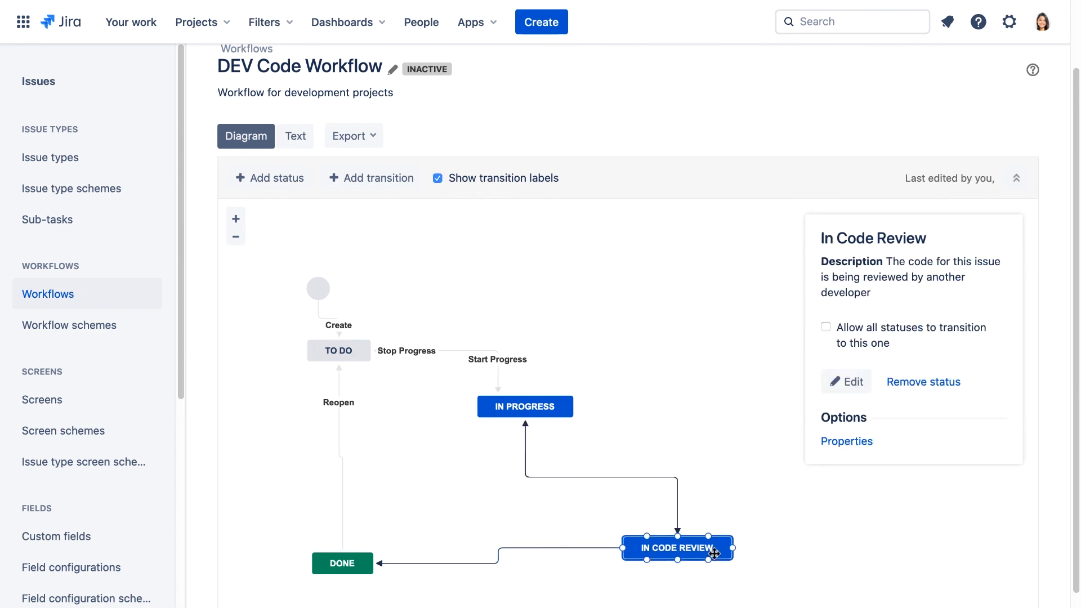